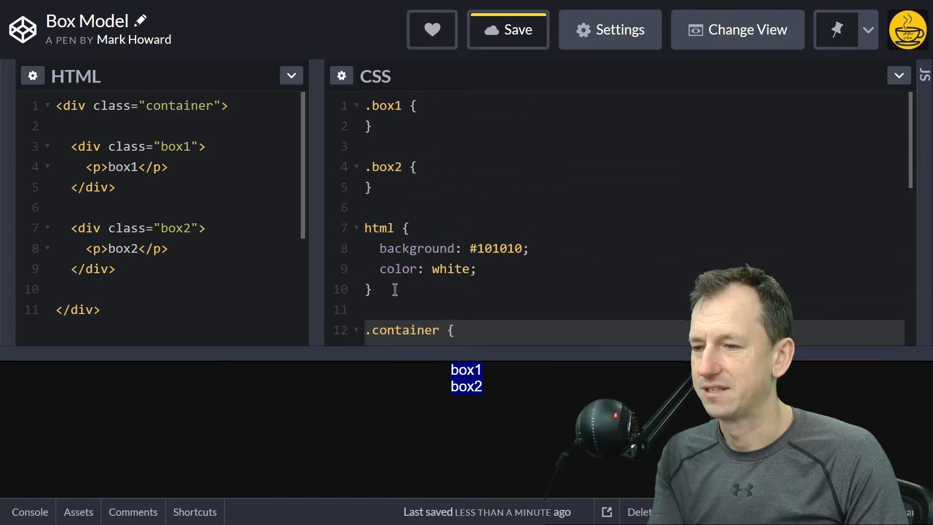
mouse_move(458, 215)
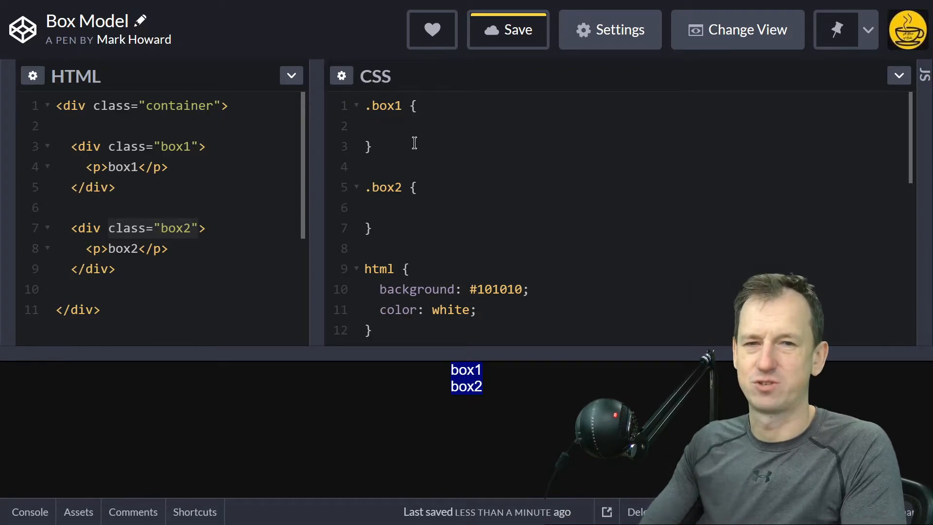
Step: Add width: 200px; to both the .box1 and .box2 rules, then start a new line
left_click(381, 126)
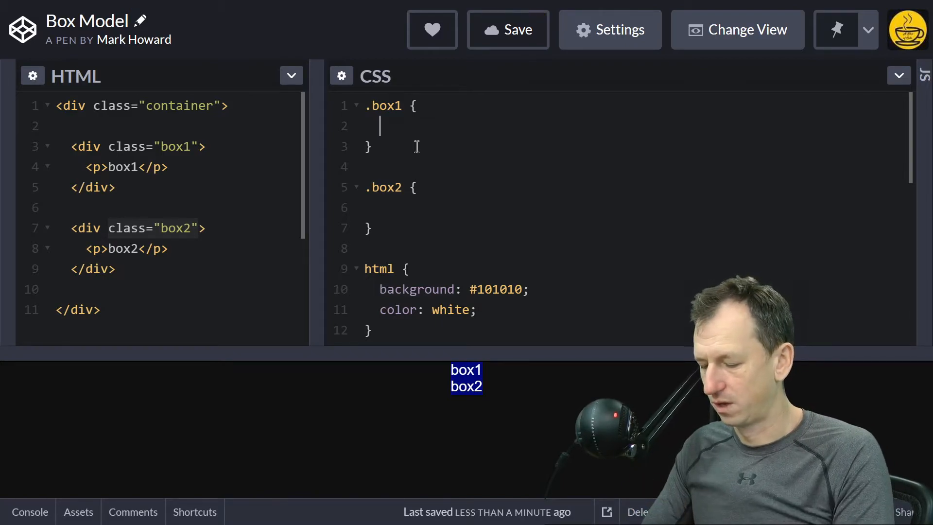
type("width:")
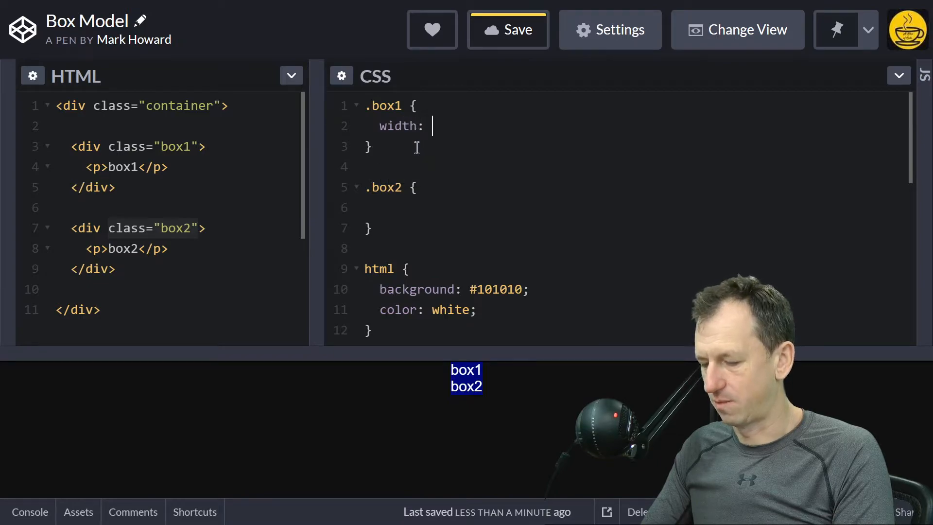
type("200x")
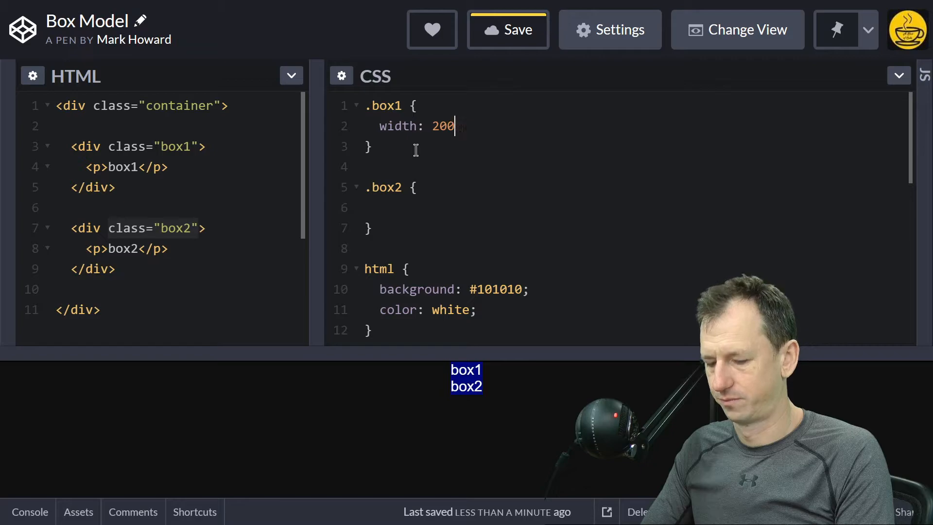
type("px;")
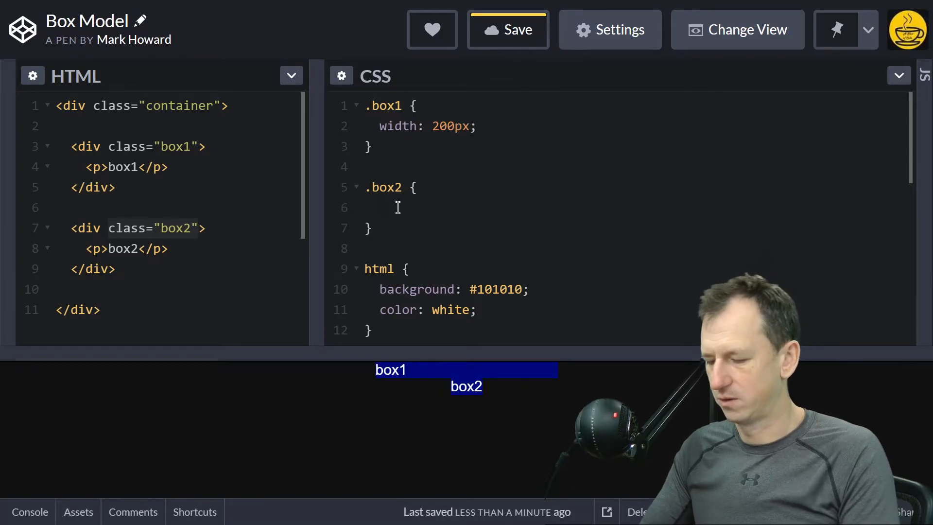
type("width:")
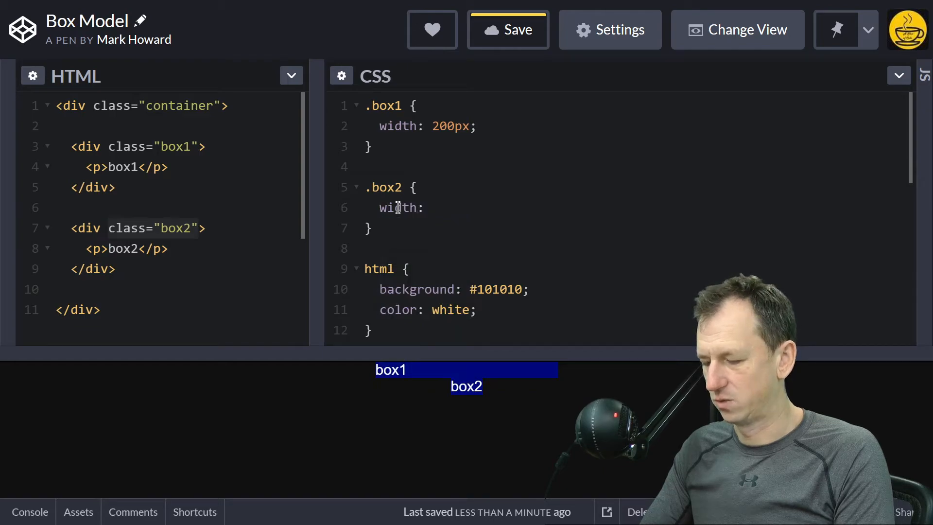
type("200px;")
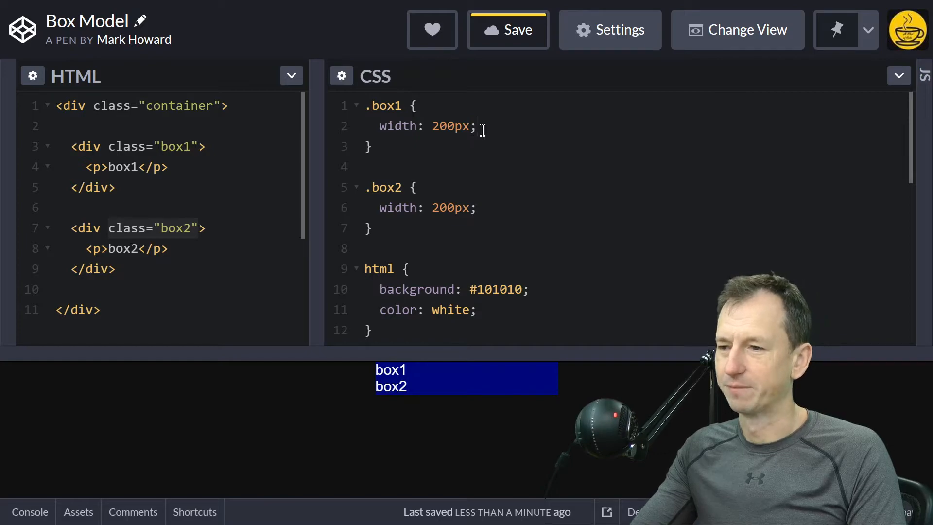
key("Enter")
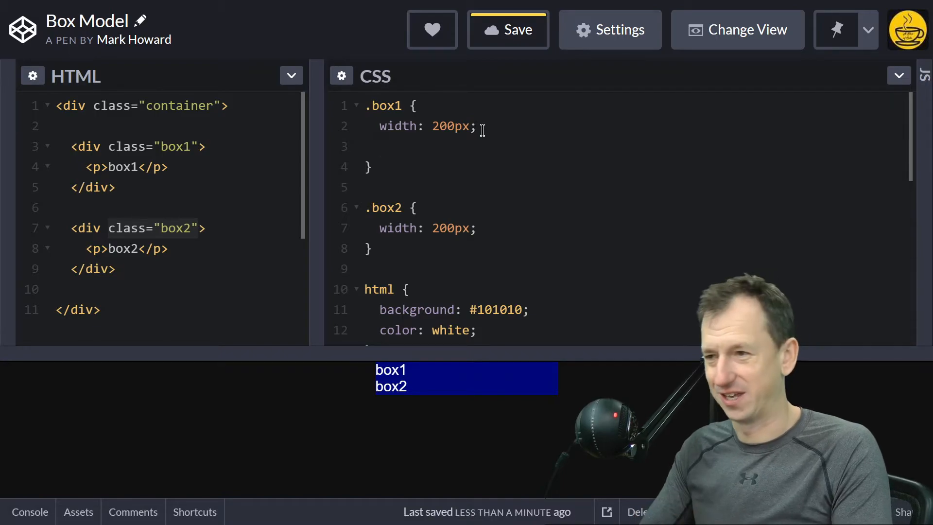
Step: Add border: 10px solid #C55; to the .box1 rule
type("border:")
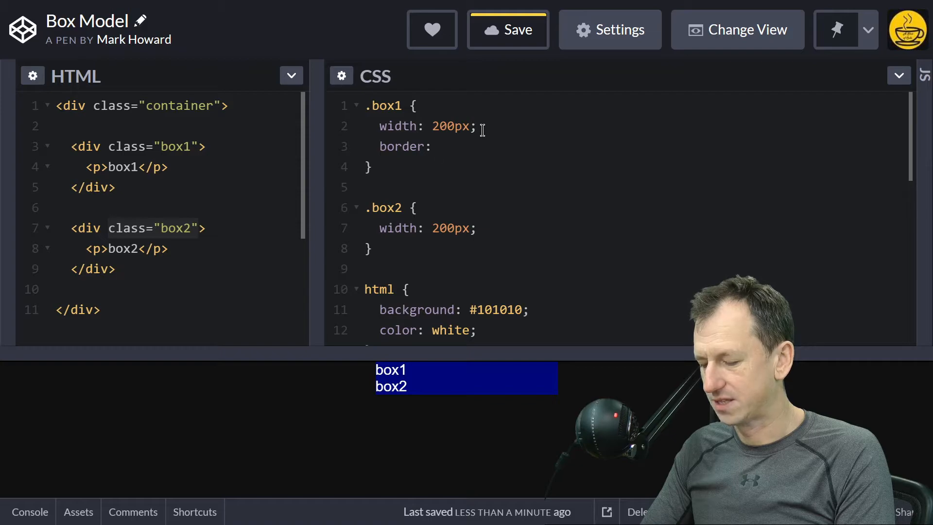
type("10px solid")
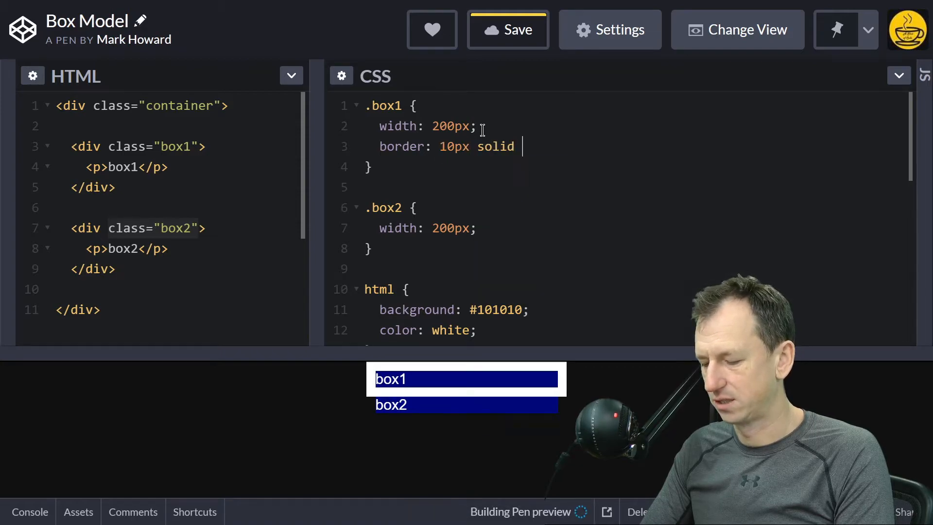
type("#C55;")
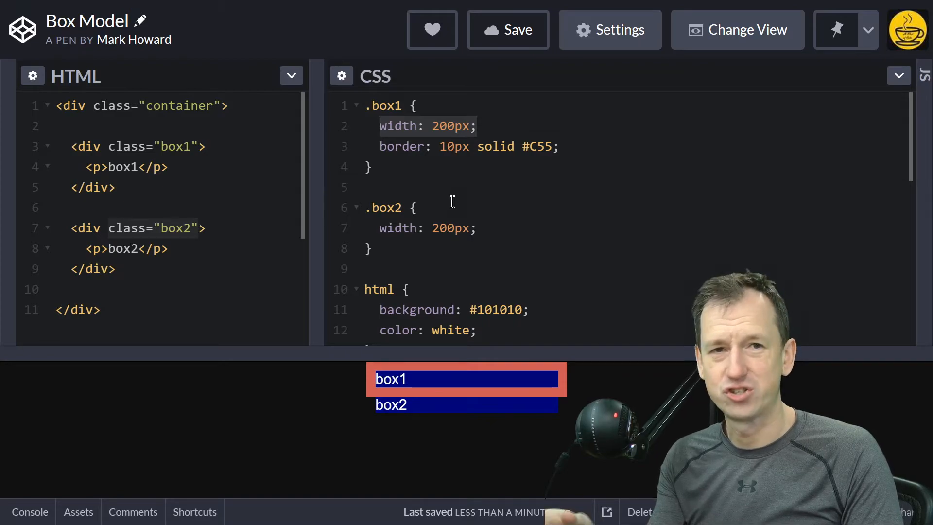
Step: Change .box2's width from 200px to 220px and select box1's 200px width value
left_click(447, 228)
type("2")
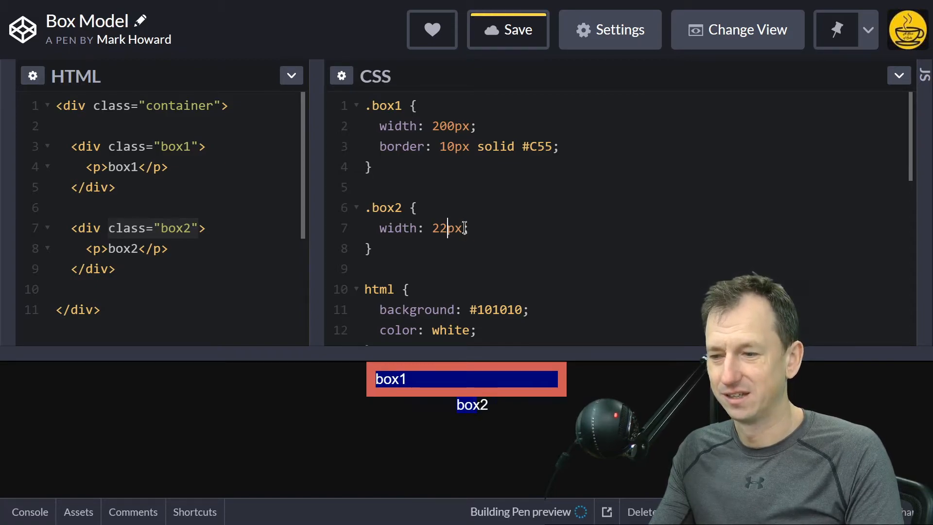
type("0")
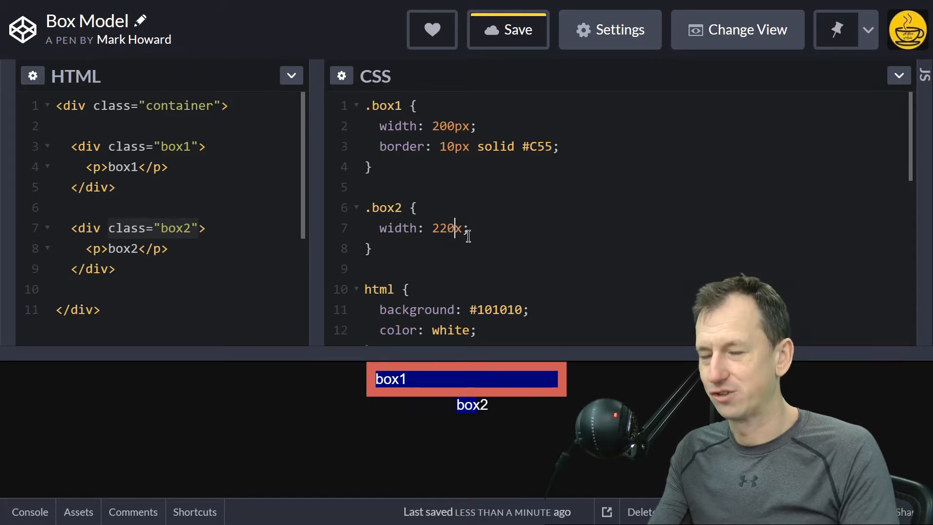
type("p")
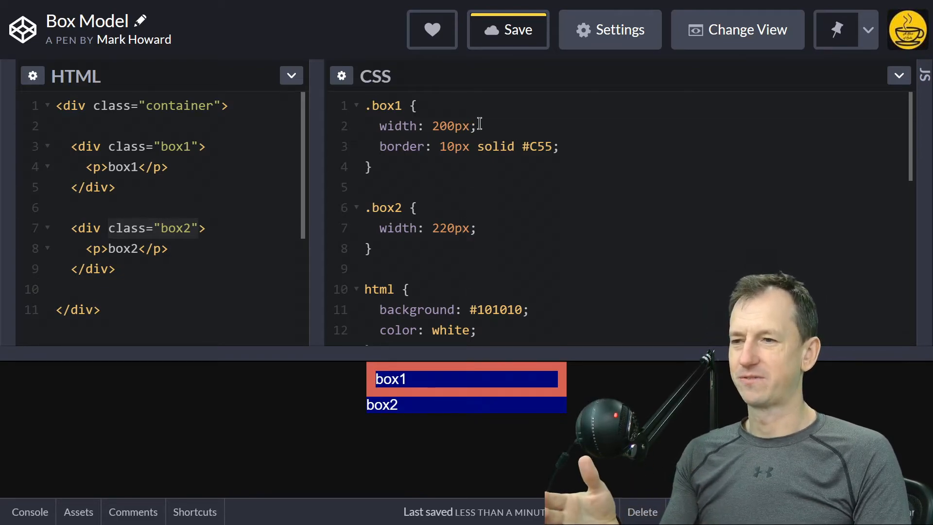
double_click(452, 126)
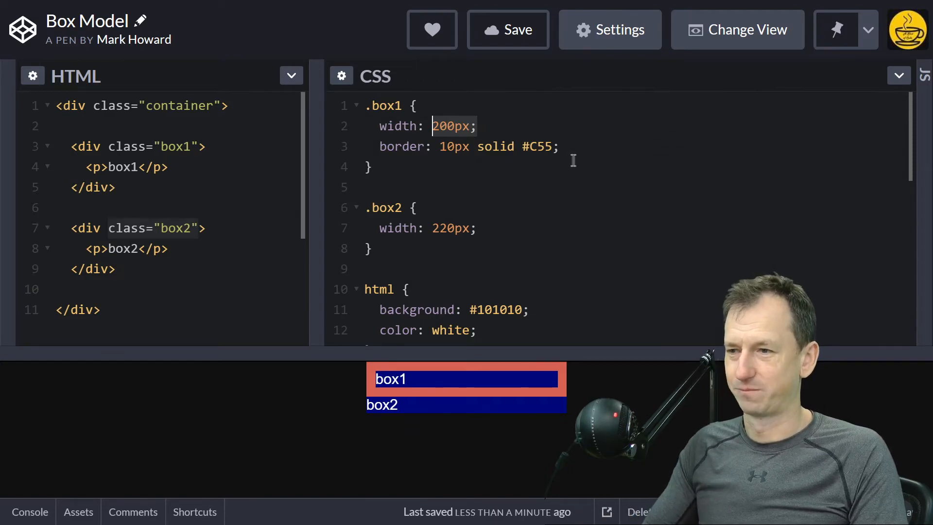
Step: Add box-sizing: border-box; to the .box1 rule
left_click(559, 146)
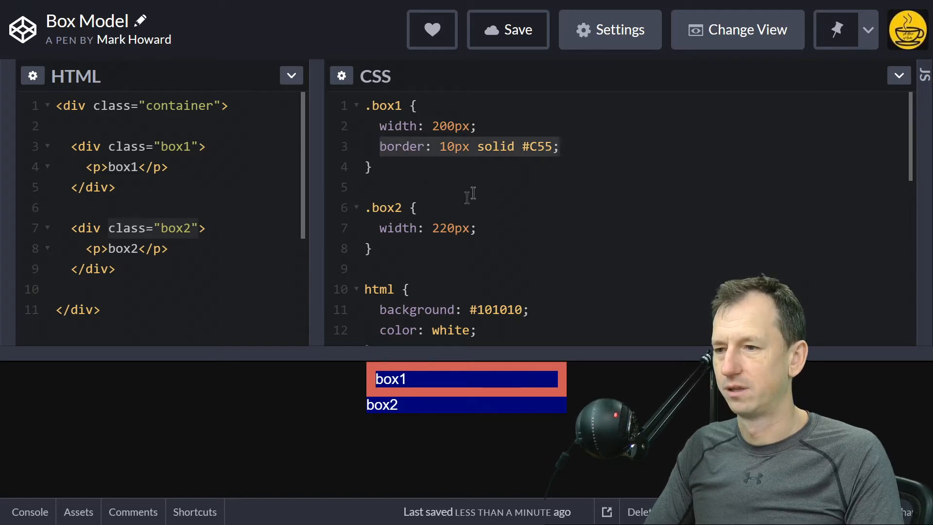
type("b")
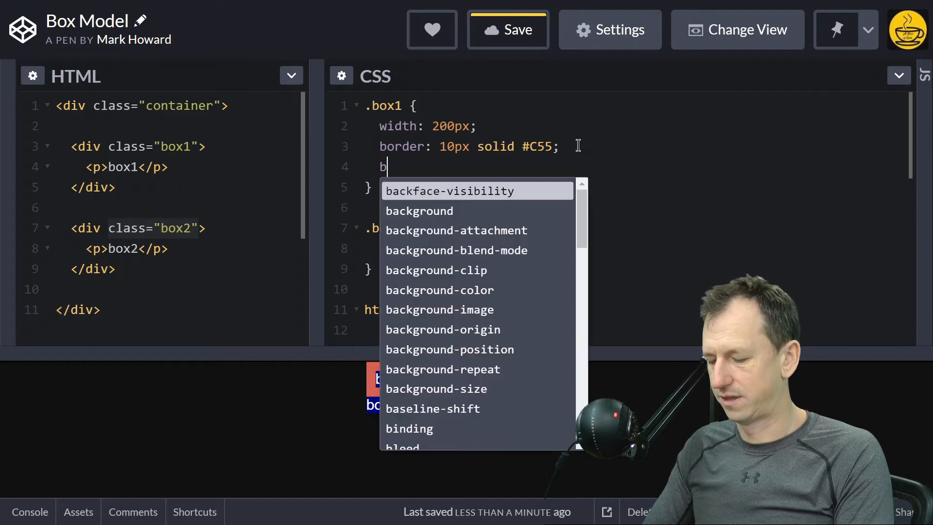
type("ox-s")
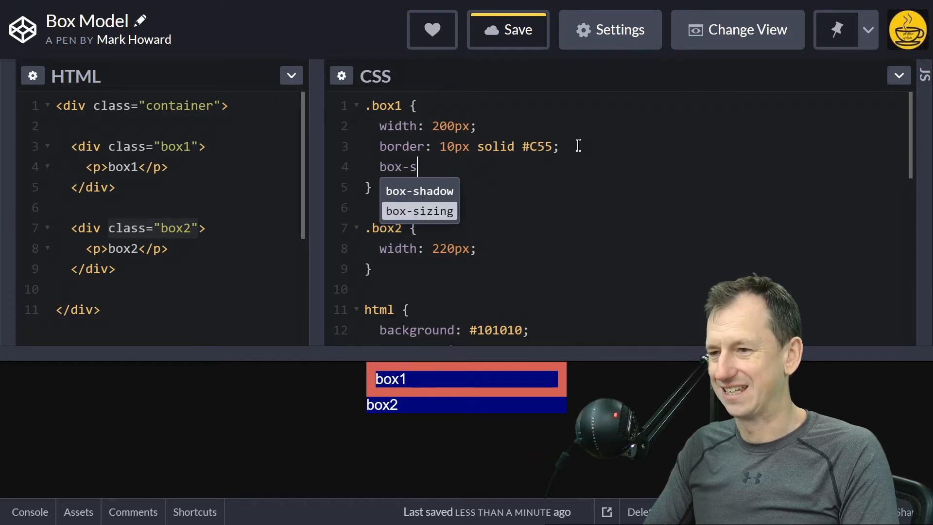
type("izing: bor")
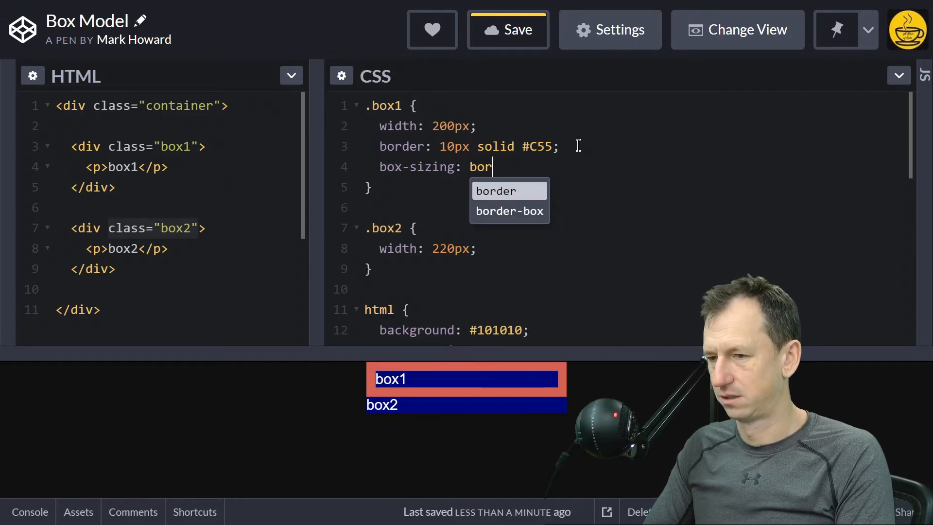
type("der-box")
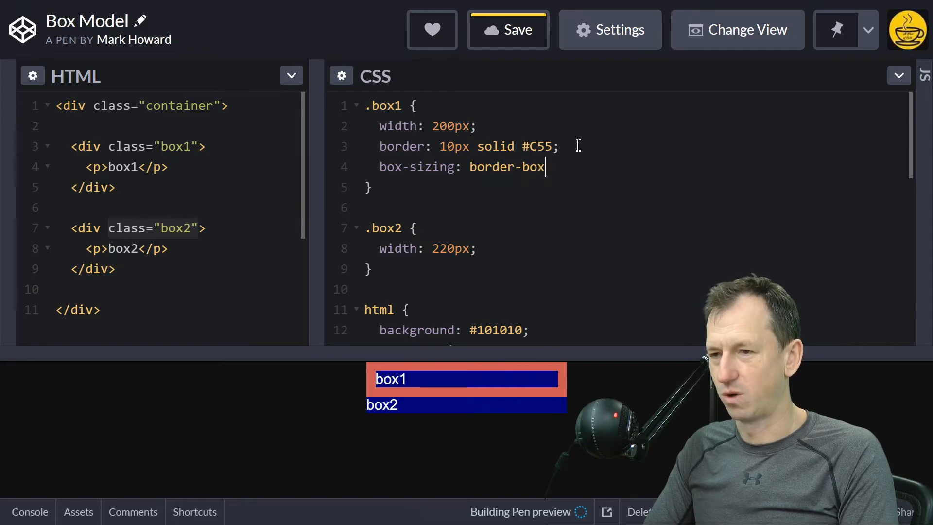
type(";")
left_click(636, 249)
type("0")
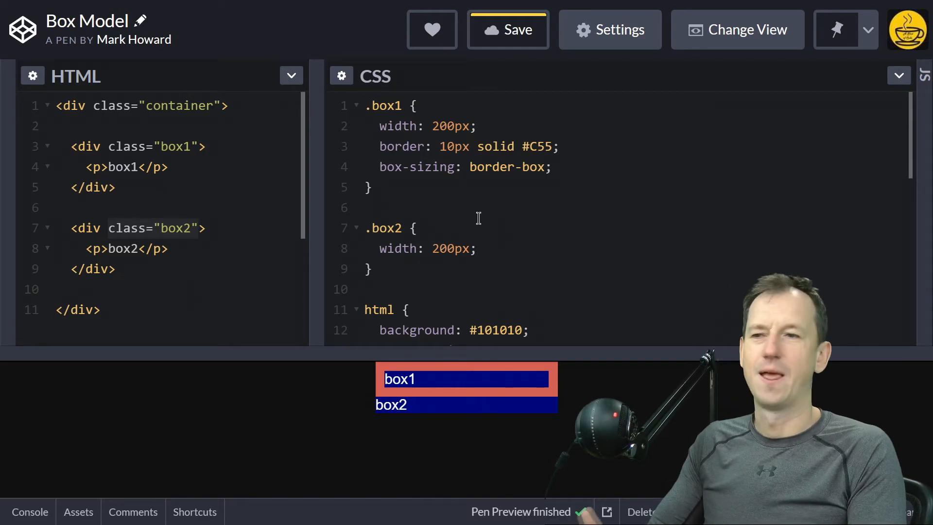
Step: Place the cursor after the closing brace of the .box2 rule
left_click(445, 248)
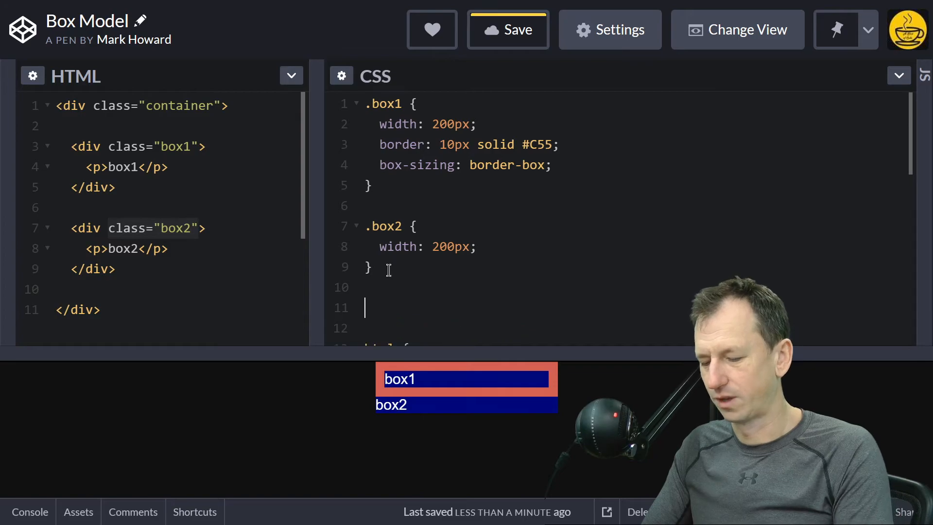
Step: Write a * { } rule containing box-sizing: border-box, using autocomplete for the property
type("* {")
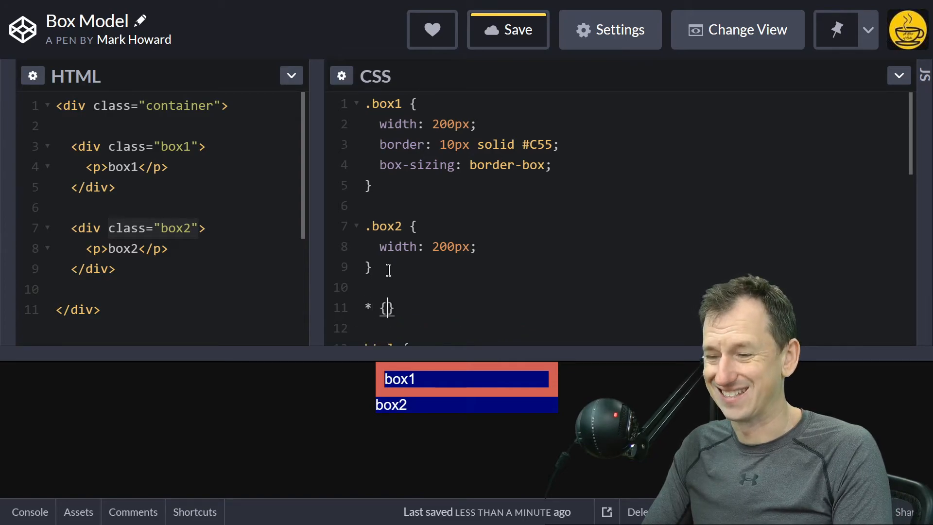
key("Enter")
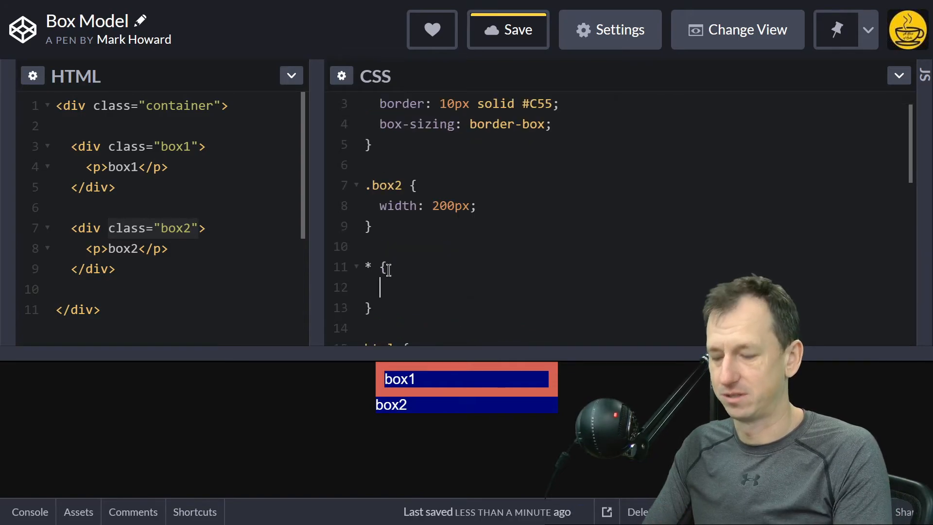
type("bo")
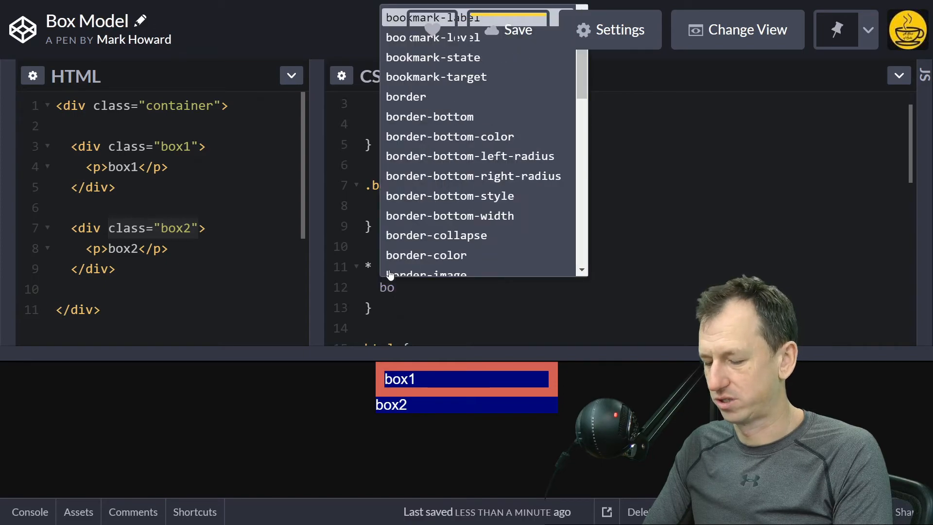
left_click(386, 267)
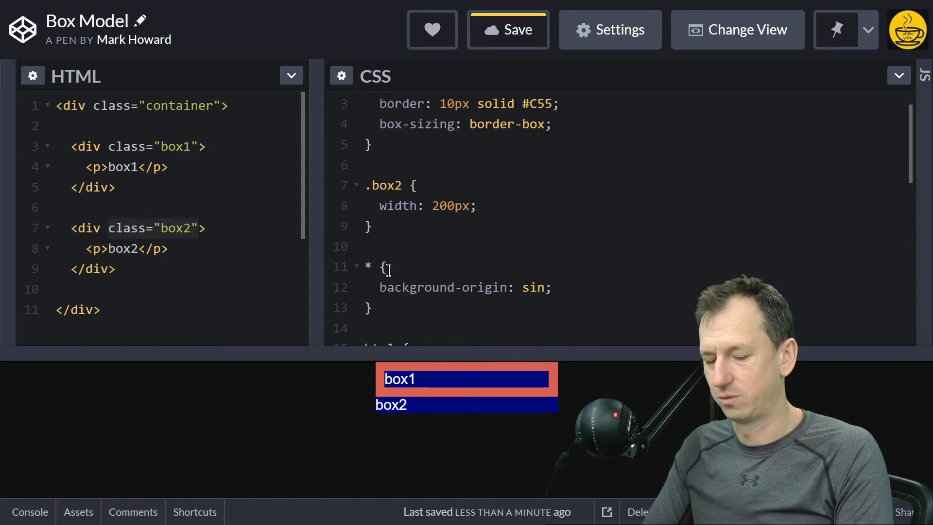
type("box-")
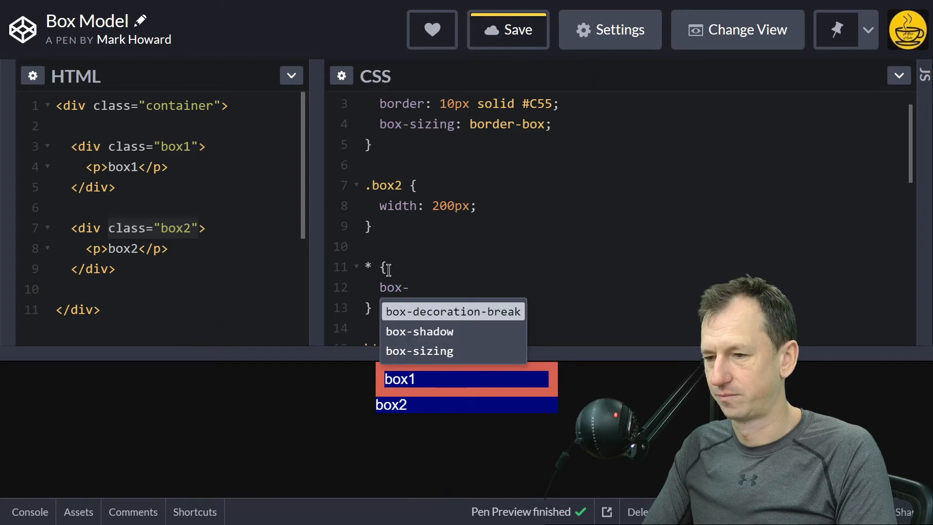
left_click(419, 350)
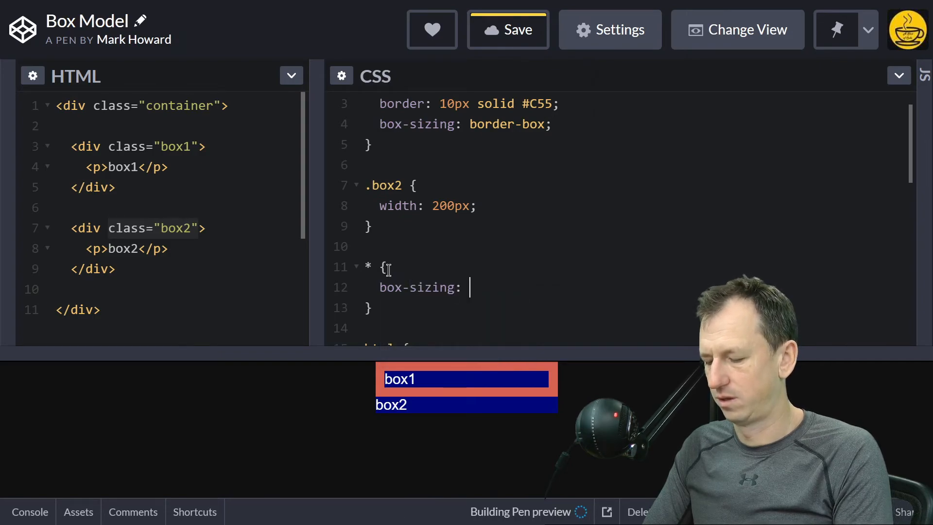
type("border-box;")
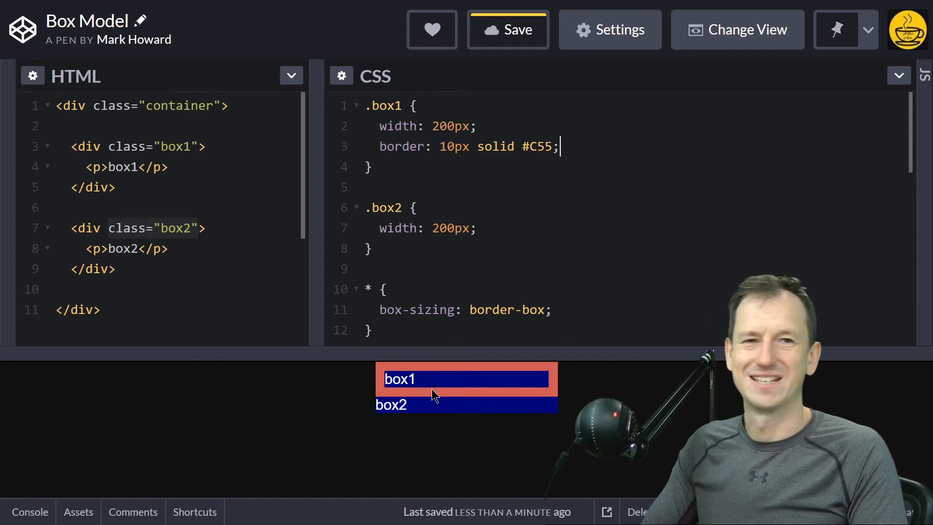
mouse_move(443, 416)
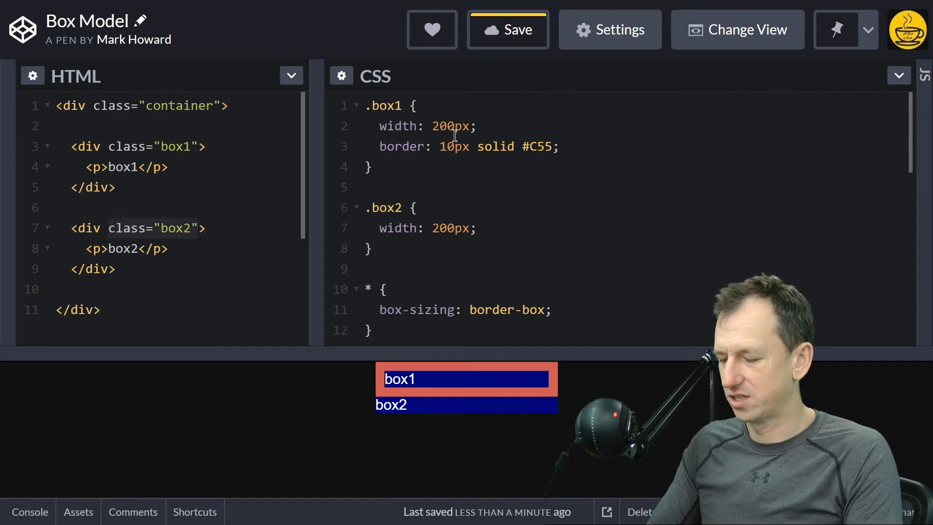
Step: Change box1's border width from 10px to 40px
type("40")
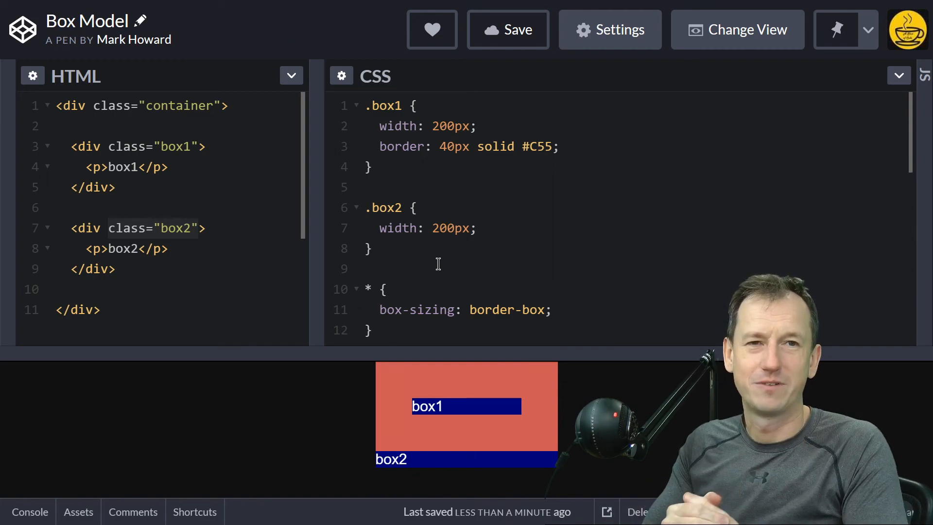
left_click(365, 268)
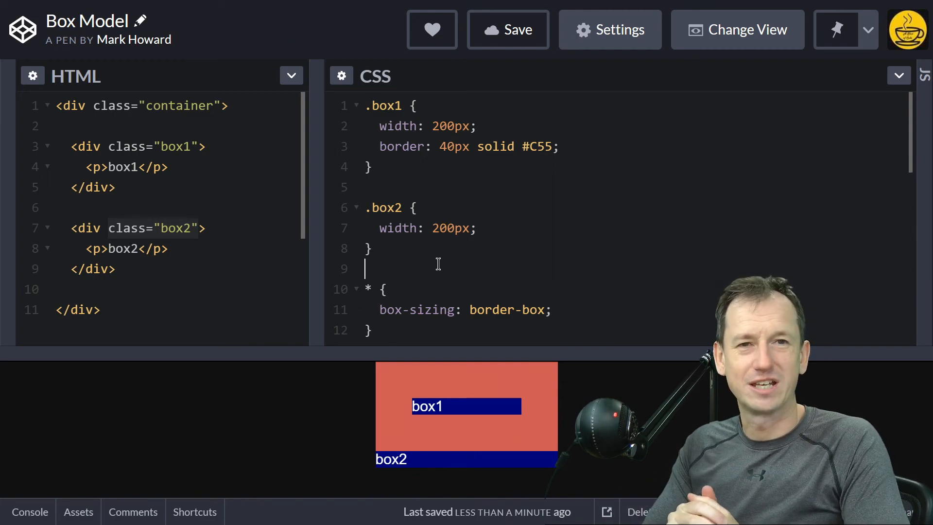